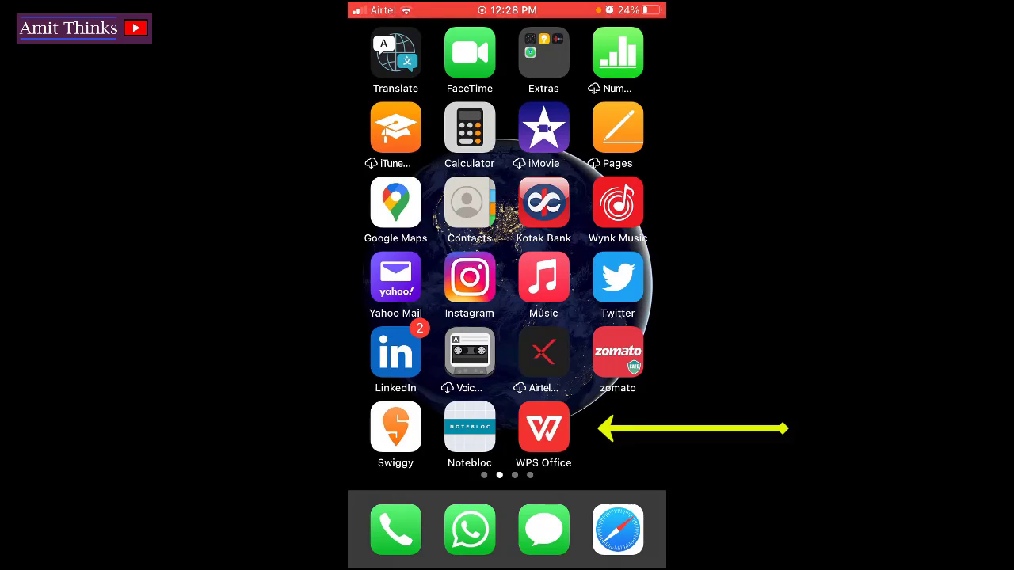
# Launch WPS Office and start a new Writer document, reaching the template chooser
pyautogui.click(544, 427)
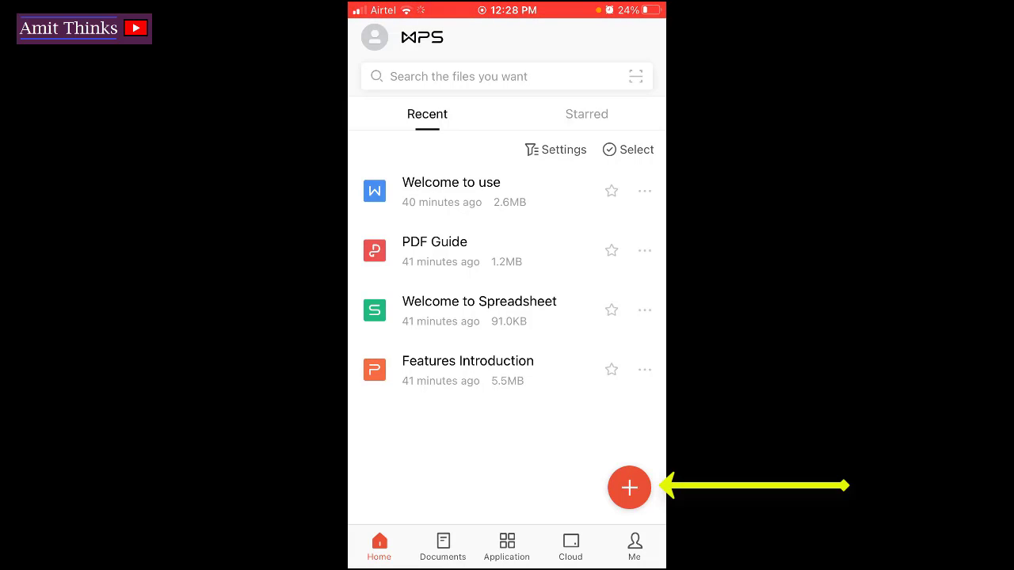
pyautogui.click(629, 488)
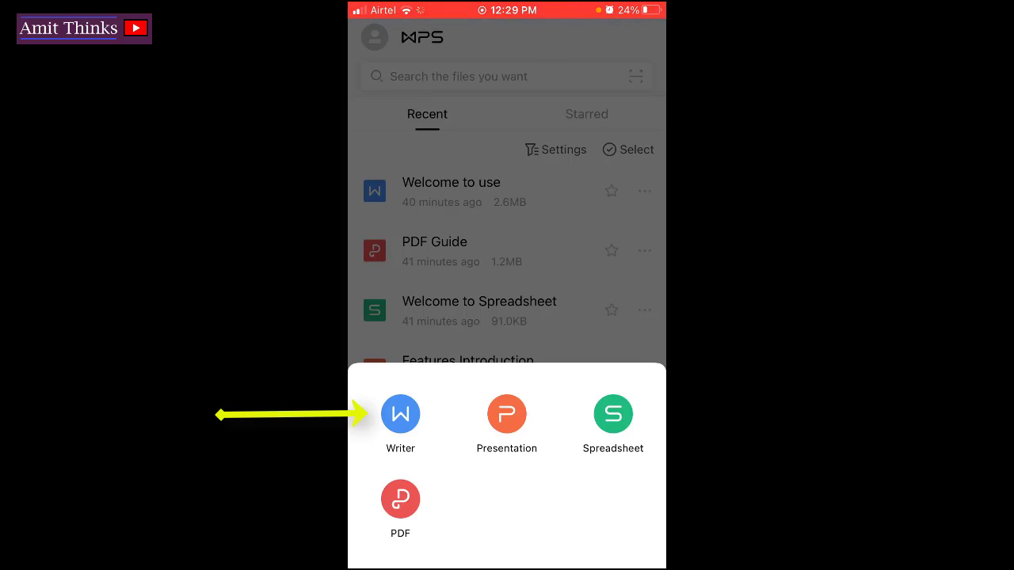
pyautogui.click(400, 415)
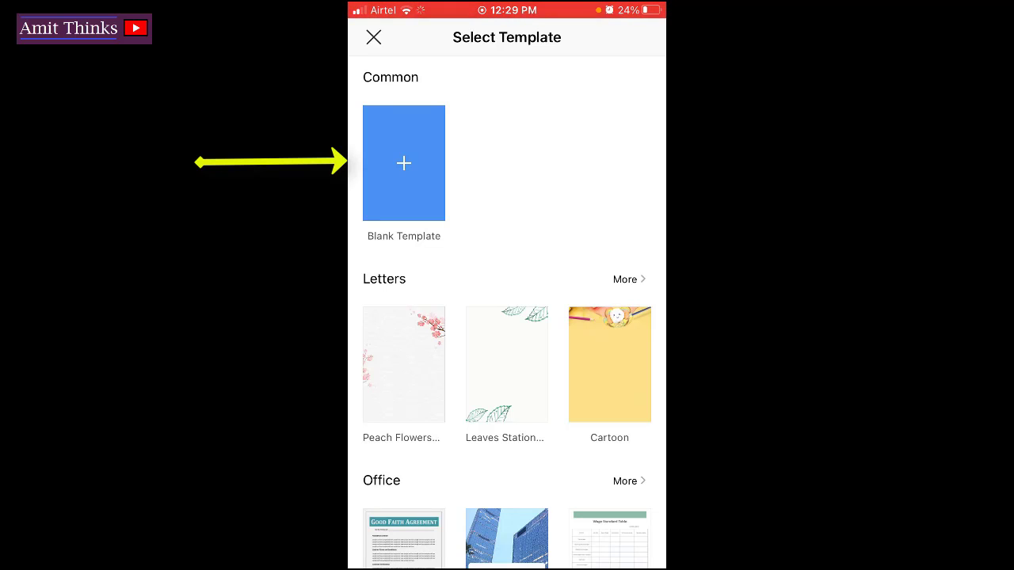
# Start a blank document reading 'Amit Thinks YouTube Channel' with 'Subscribe!' on the next line
pyautogui.click(402, 162)
pyautogui.write('Amit Thinks')
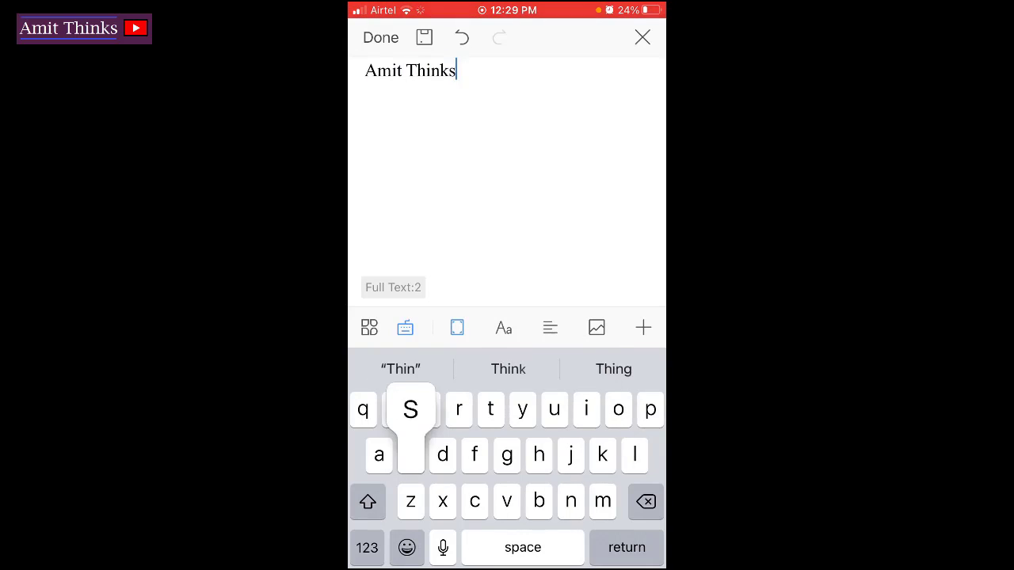
pyautogui.write('YouTube Channel')
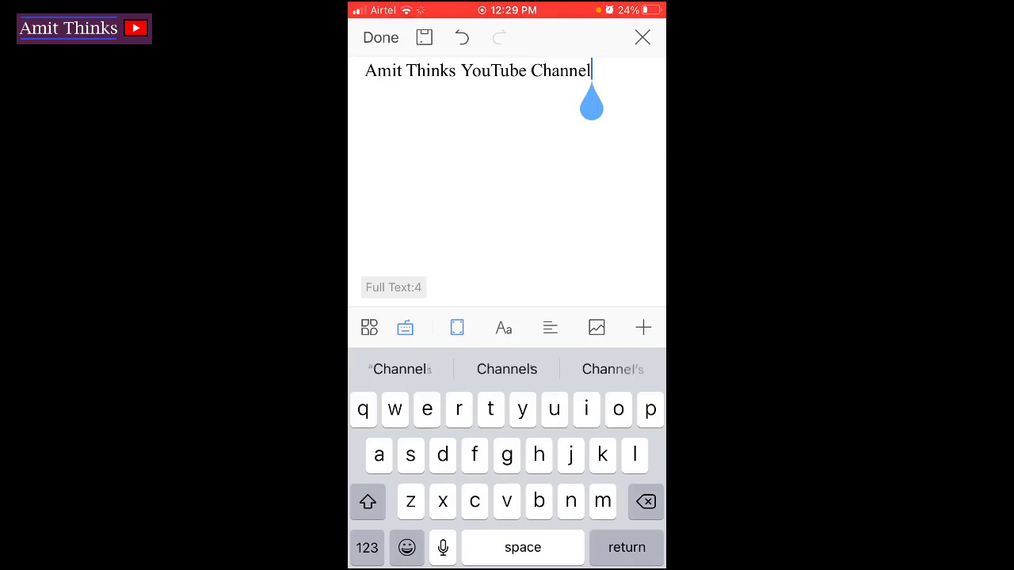
pyautogui.click(368, 501)
pyautogui.write('Subscribe!')
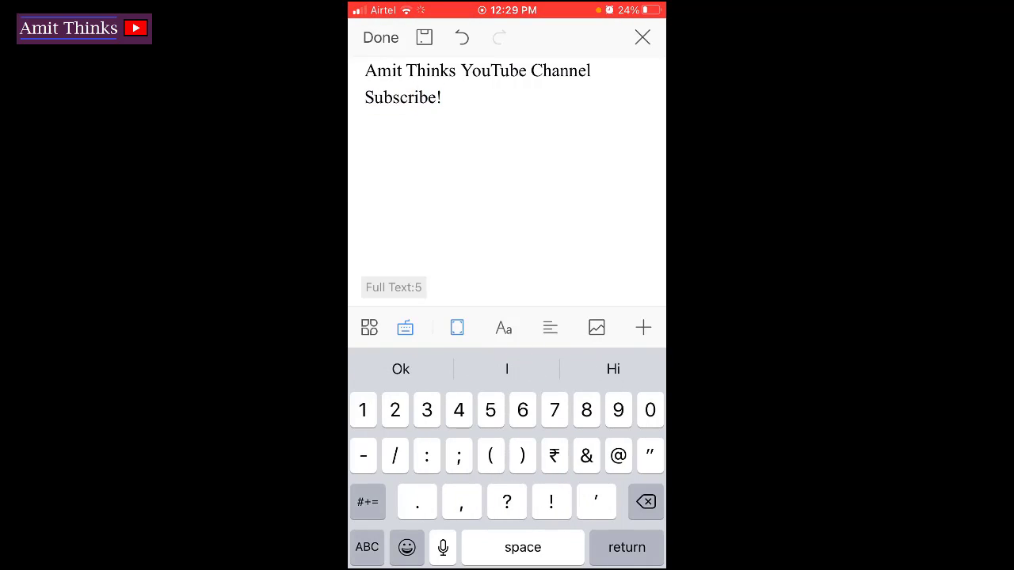
# Make the word 'Subscribe' bold and red, trying and then removing a yellow highlight
pyautogui.doubleClick(402, 96)
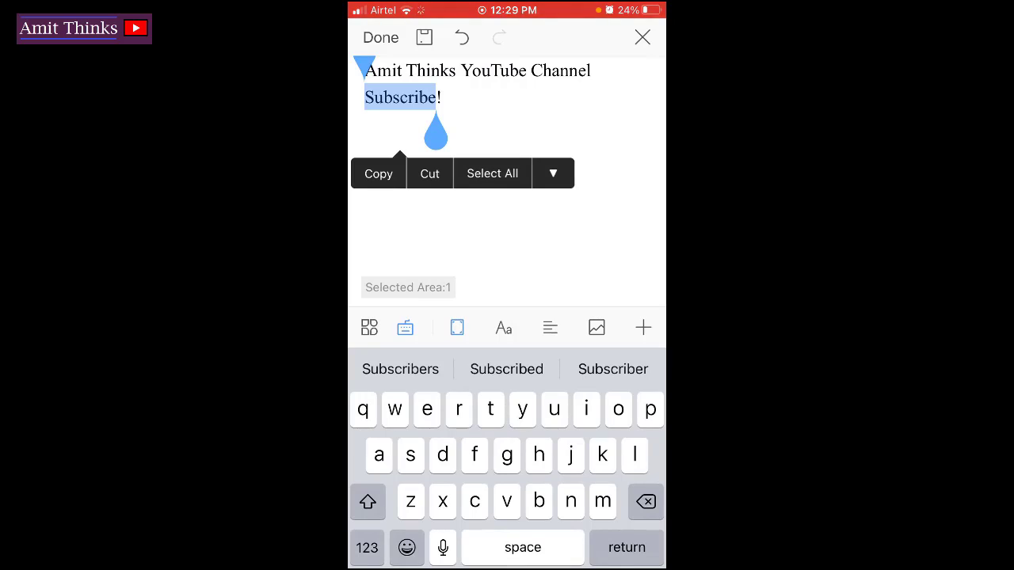
pyautogui.click(504, 326)
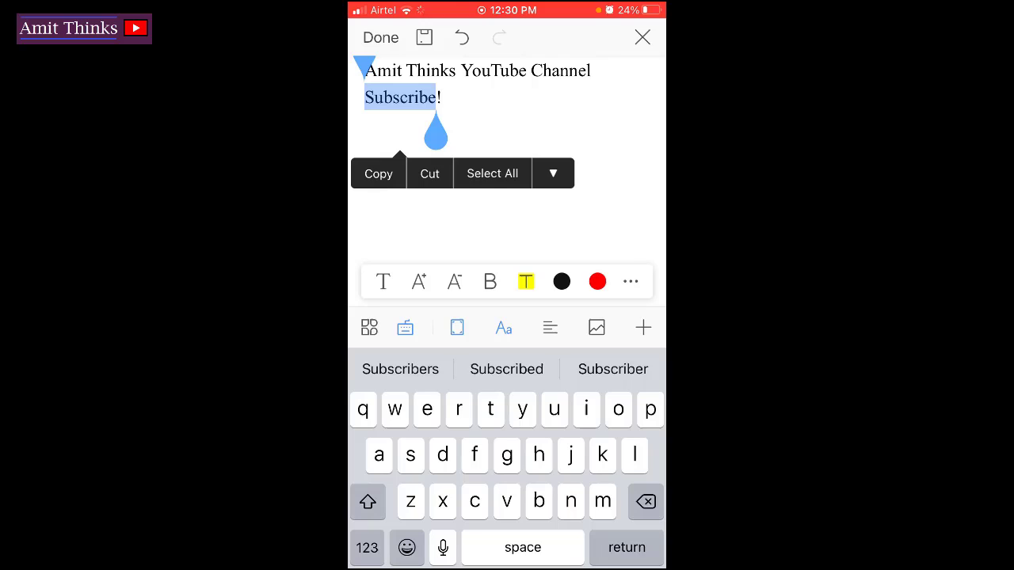
pyautogui.click(489, 282)
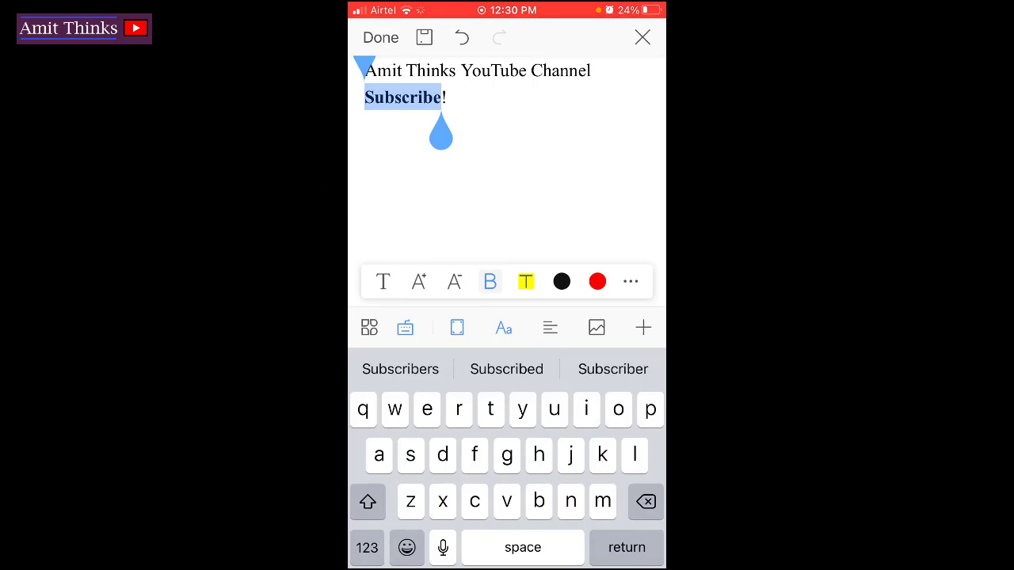
pyautogui.click(526, 282)
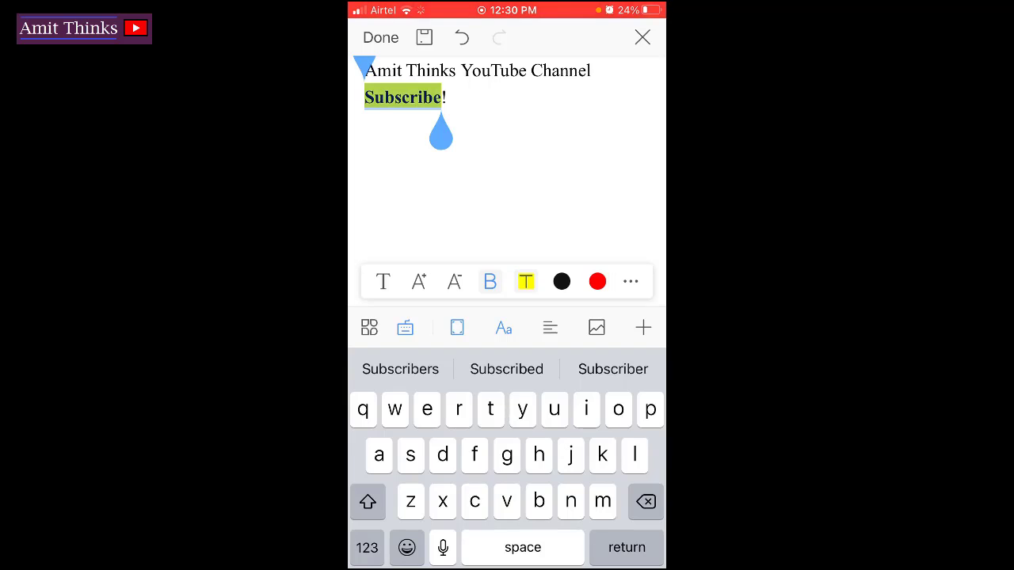
pyautogui.click(561, 282)
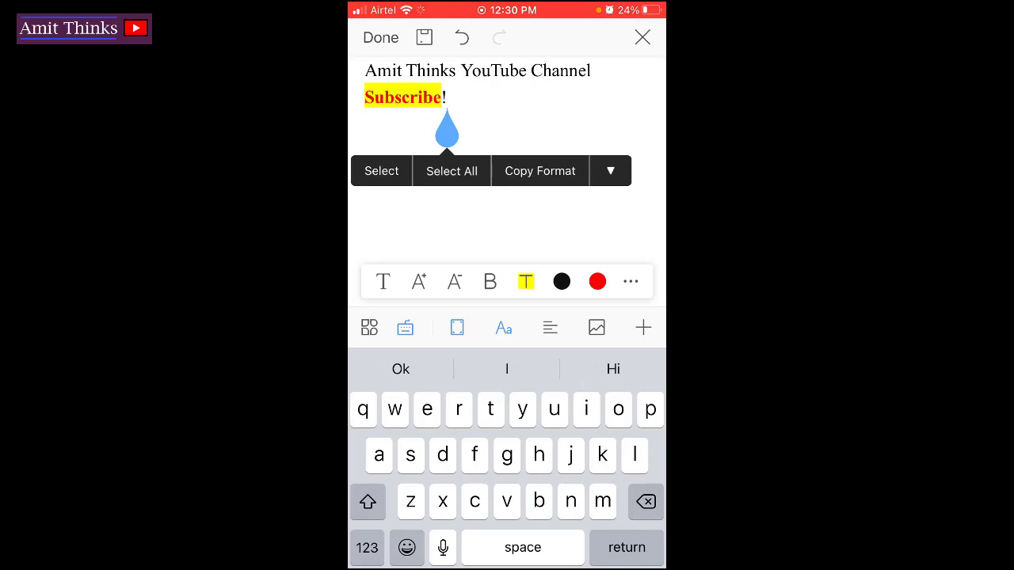
pyautogui.doubleClick(402, 97)
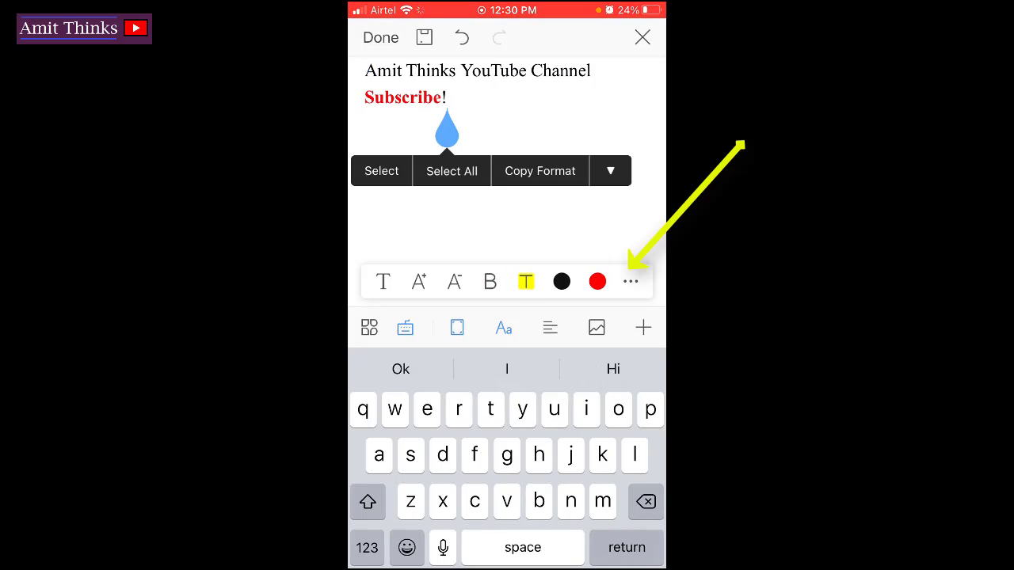
pyautogui.click(631, 282)
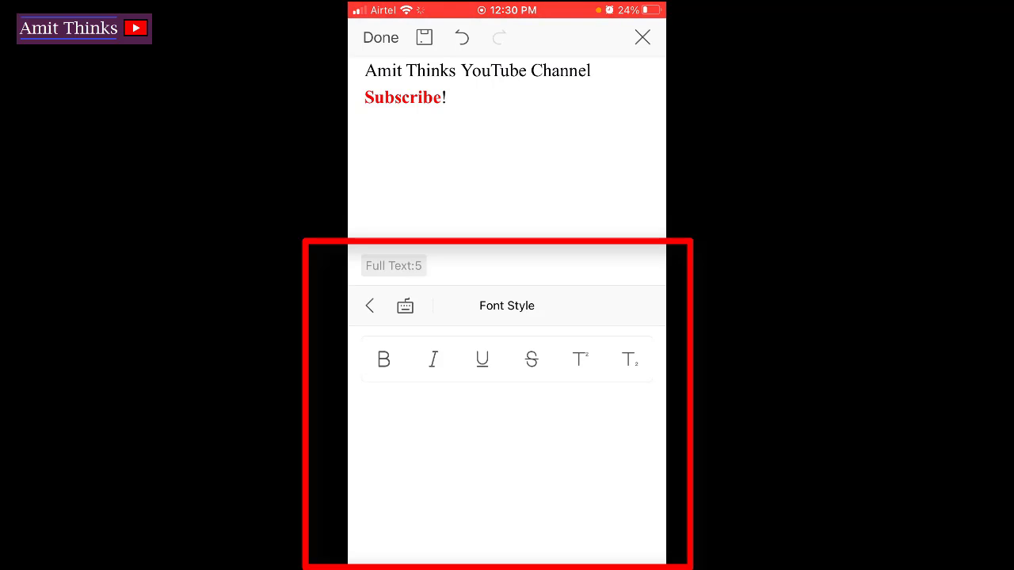
# Reach the File options listing Save As, Output as PDF, sharing and Print
pyautogui.click(369, 305)
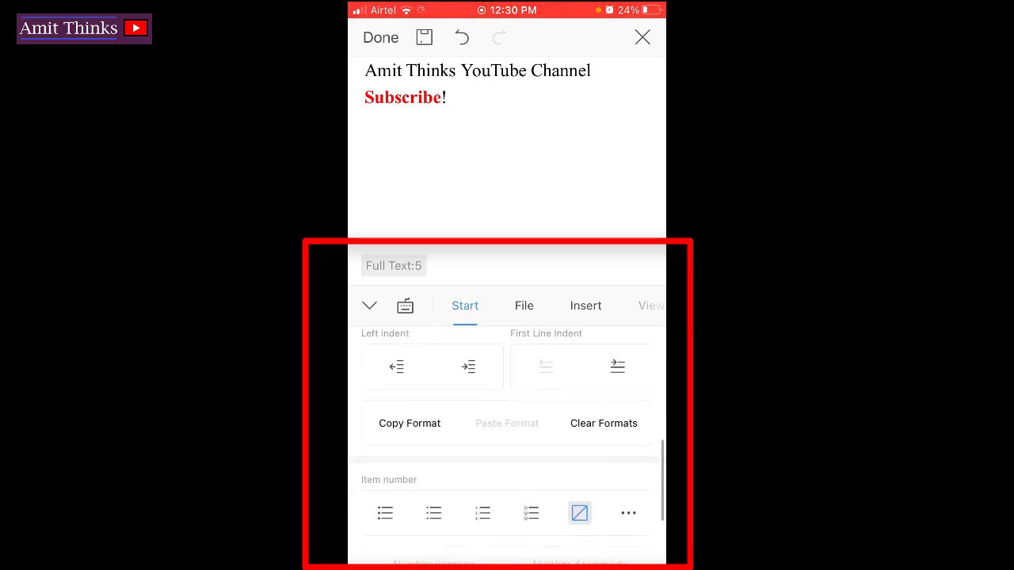
pyautogui.scroll(3)
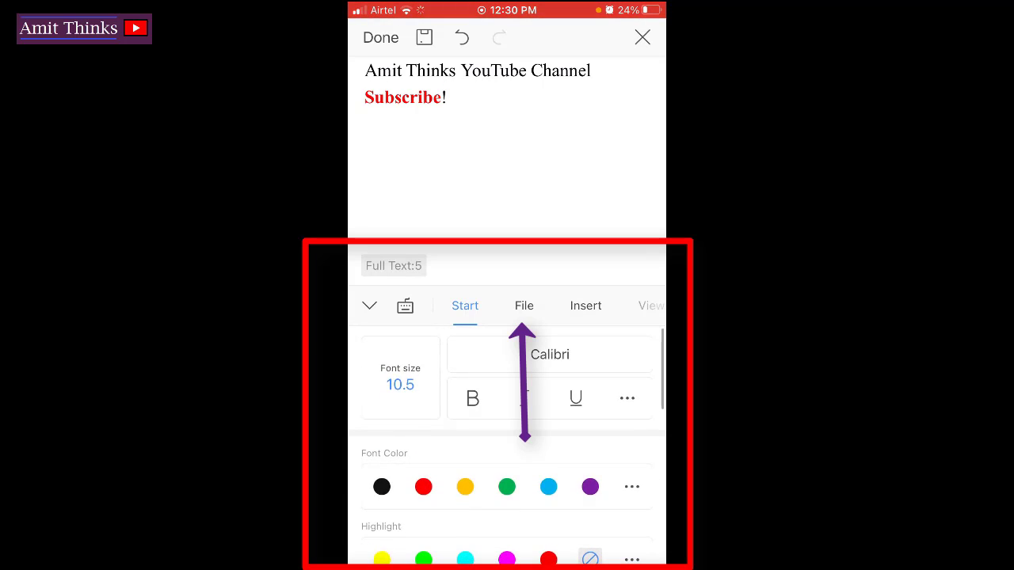
pyautogui.click(523, 306)
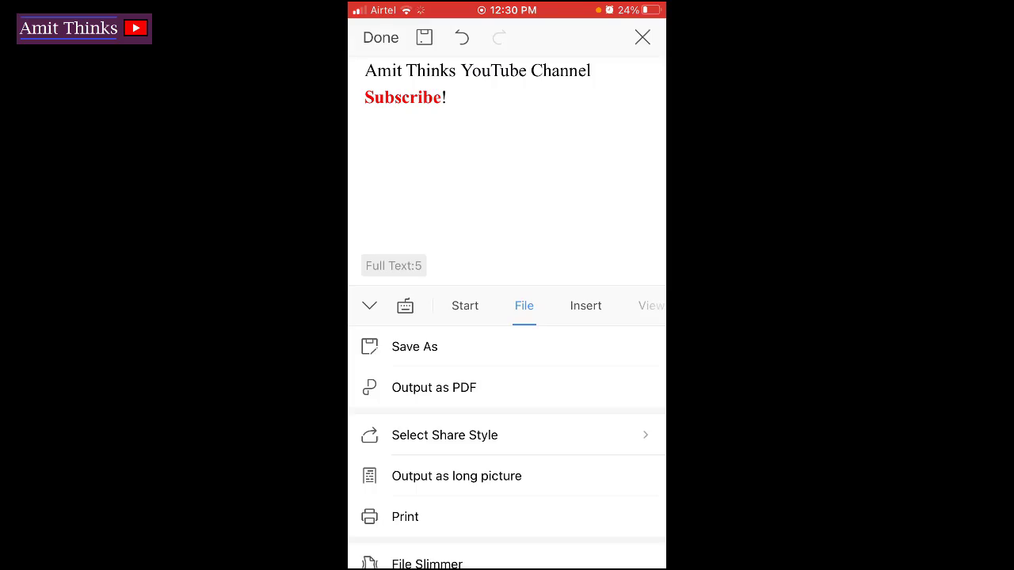
# After the save-before-export warning, save the document as Document1.docx in Documents/Local
pyautogui.click(434, 387)
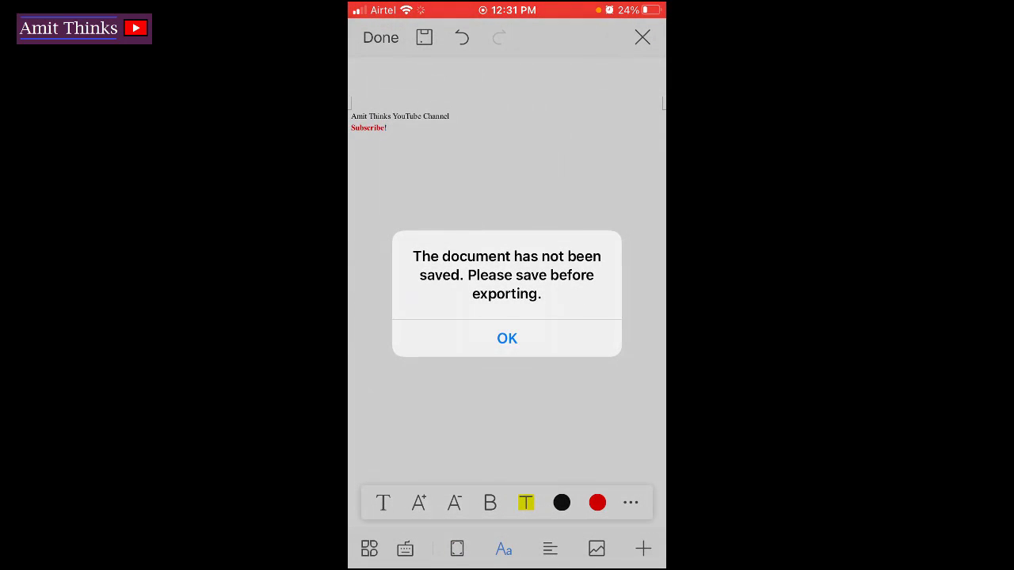
pyautogui.click(506, 339)
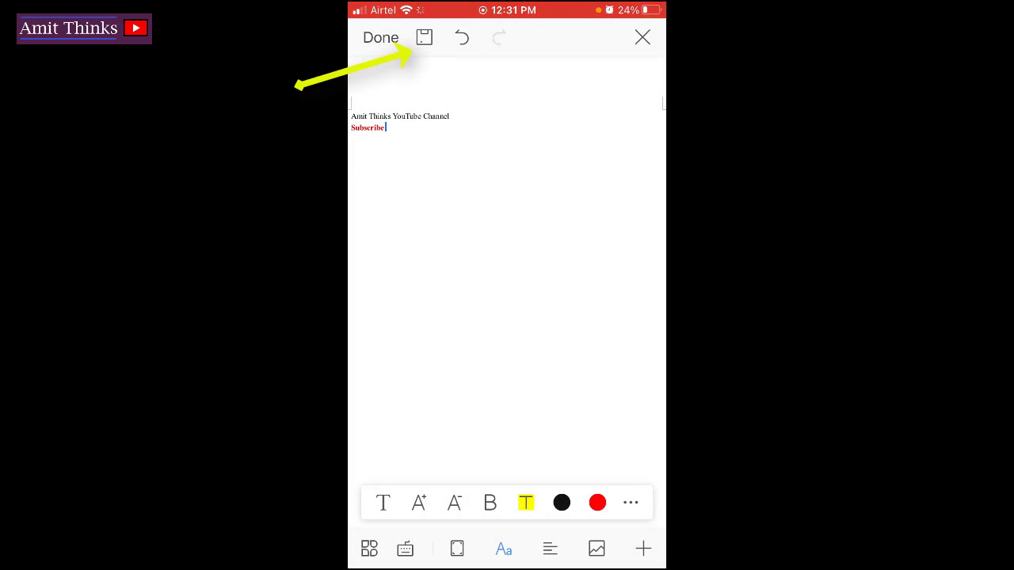
pyautogui.click(424, 38)
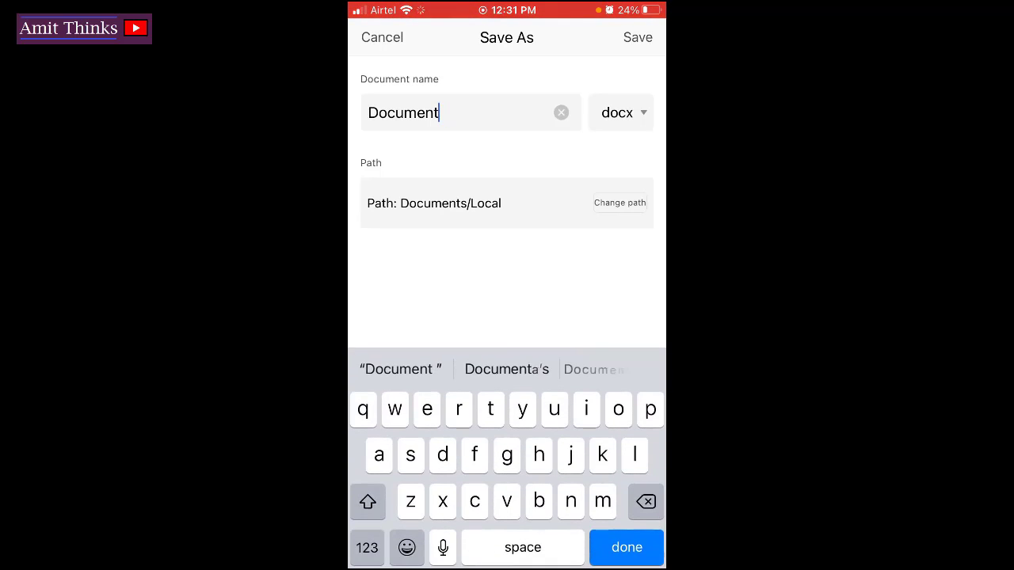
pyautogui.write('1')
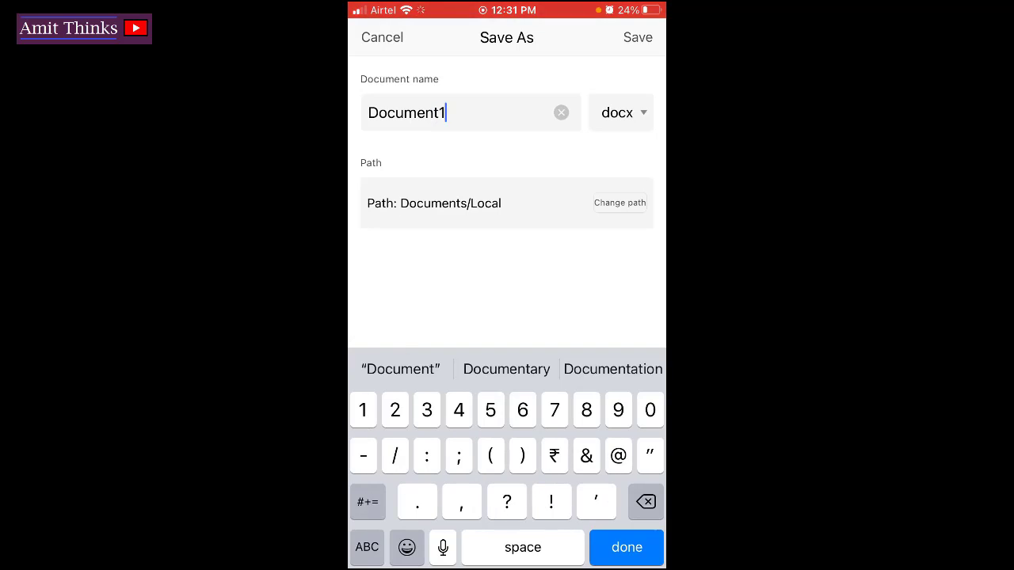
pyautogui.click(621, 113)
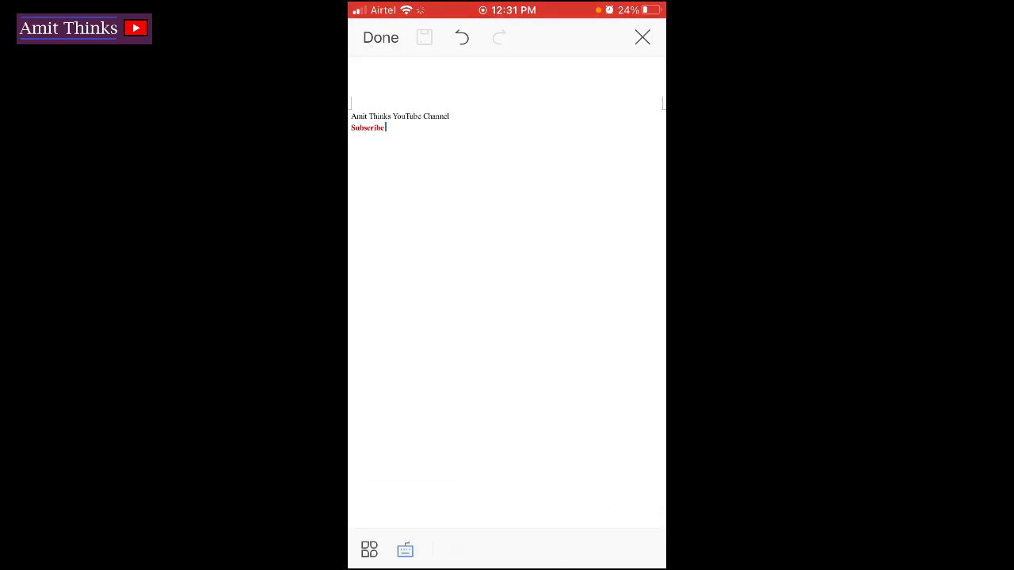
# Export the document as a PDF named Document1pdffile and see it in the Recent list
pyautogui.click(523, 306)
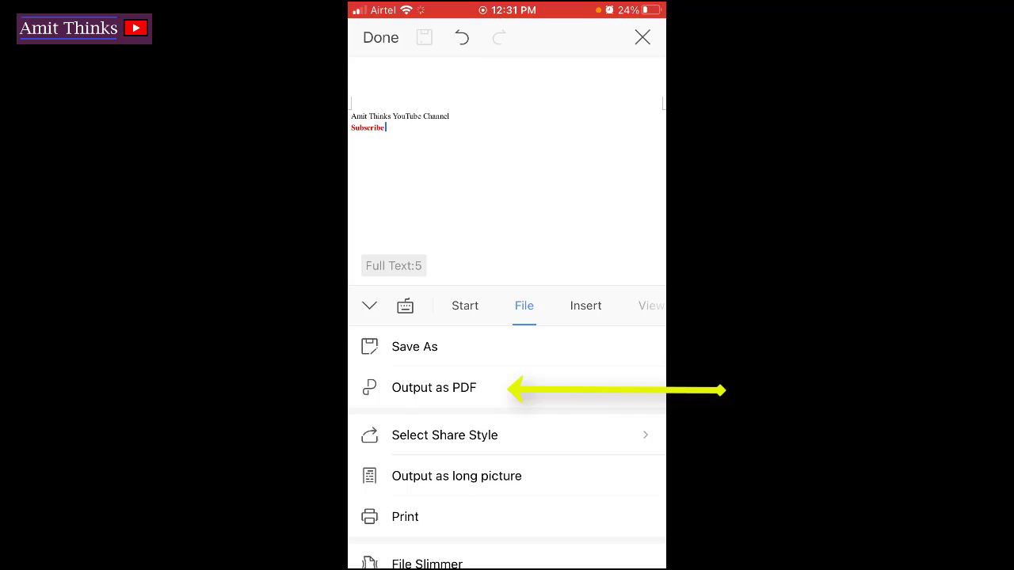
pyautogui.click(434, 387)
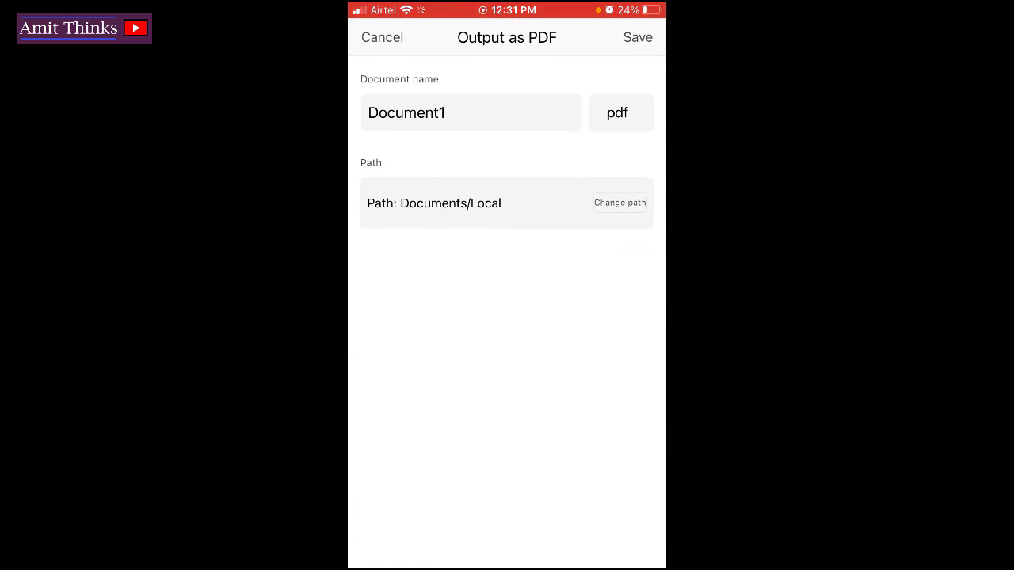
pyautogui.click(471, 113)
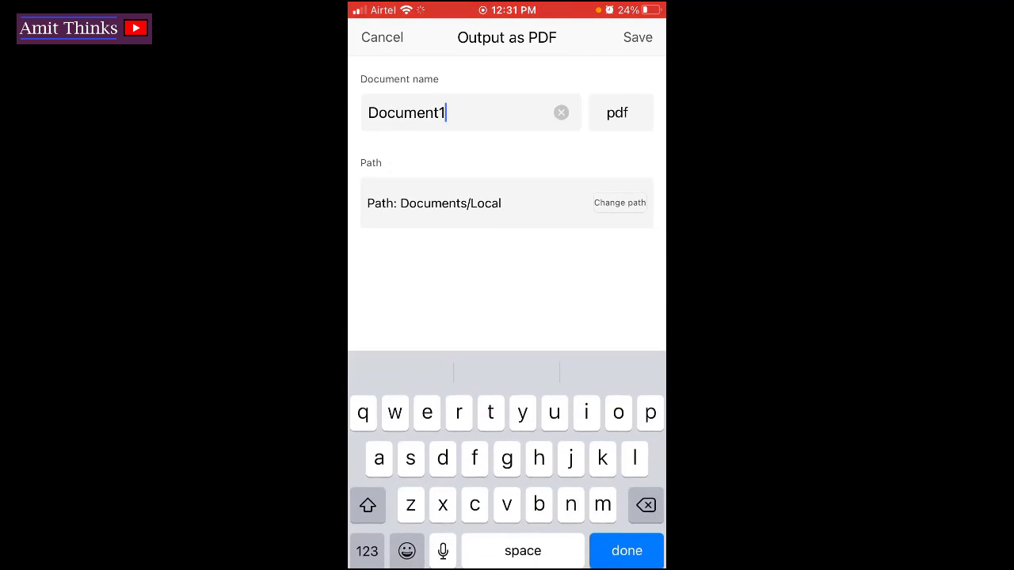
pyautogui.write('P')
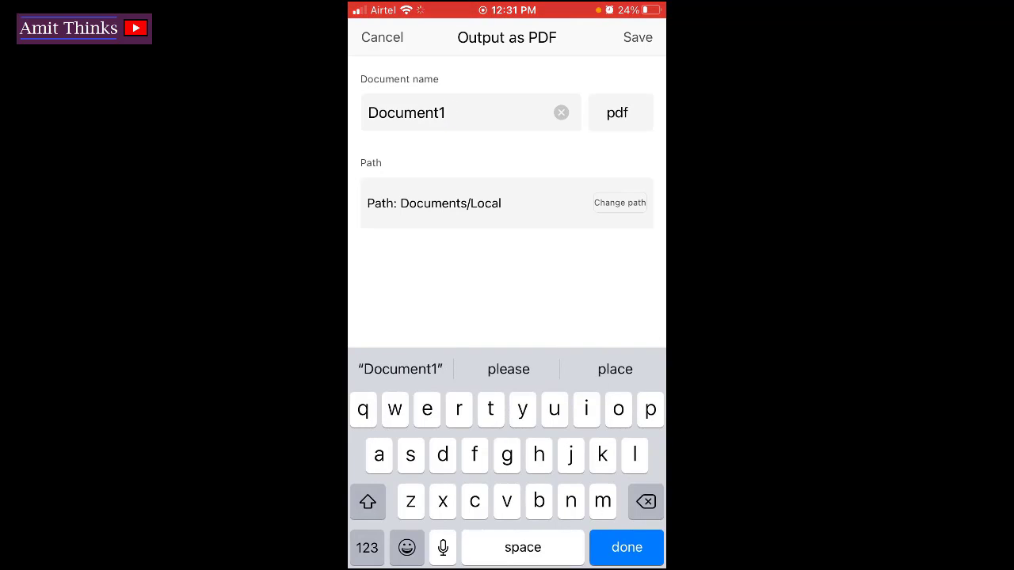
pyautogui.write('pdffile')
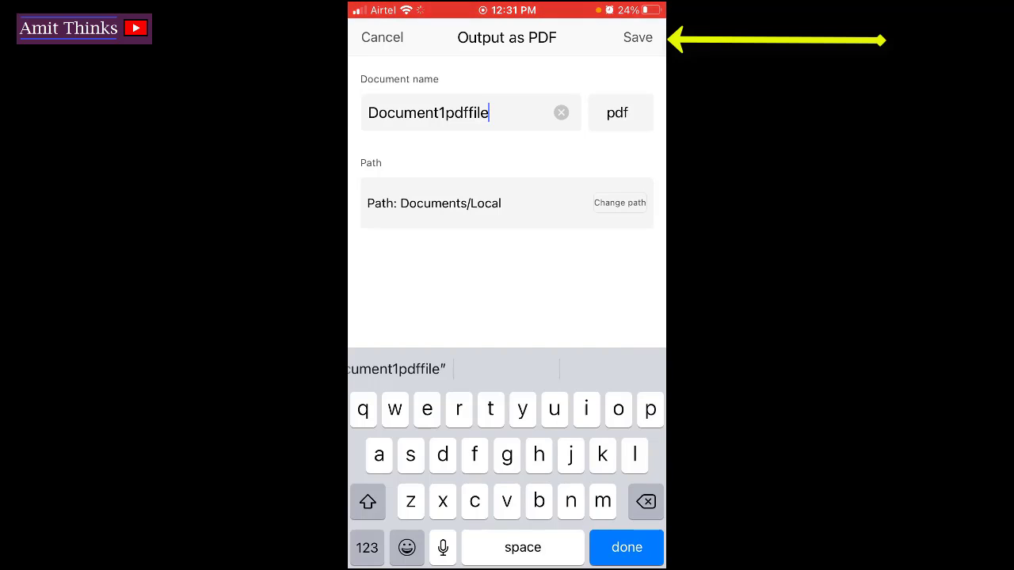
pyautogui.click(636, 38)
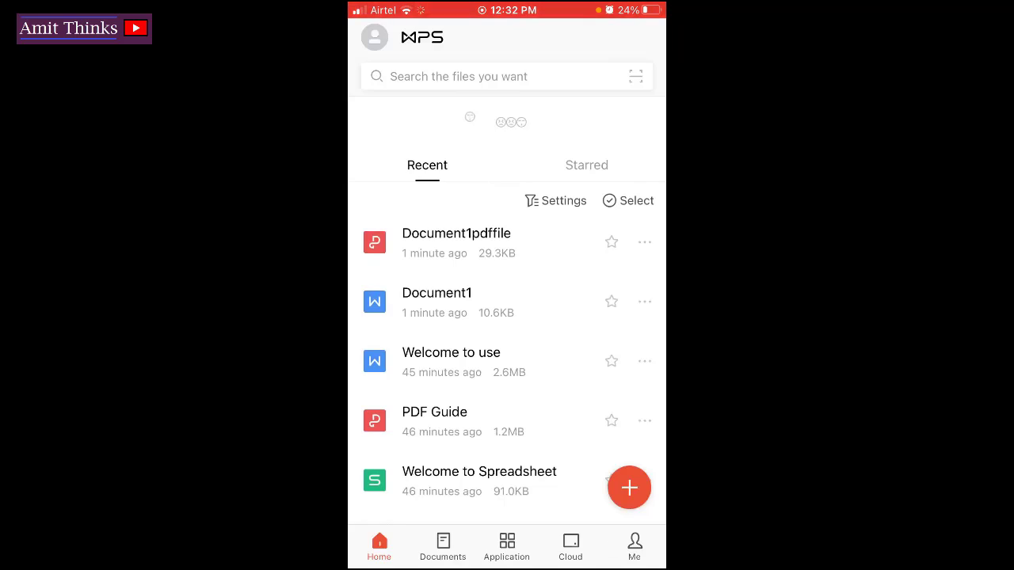
pyautogui.scroll(3)
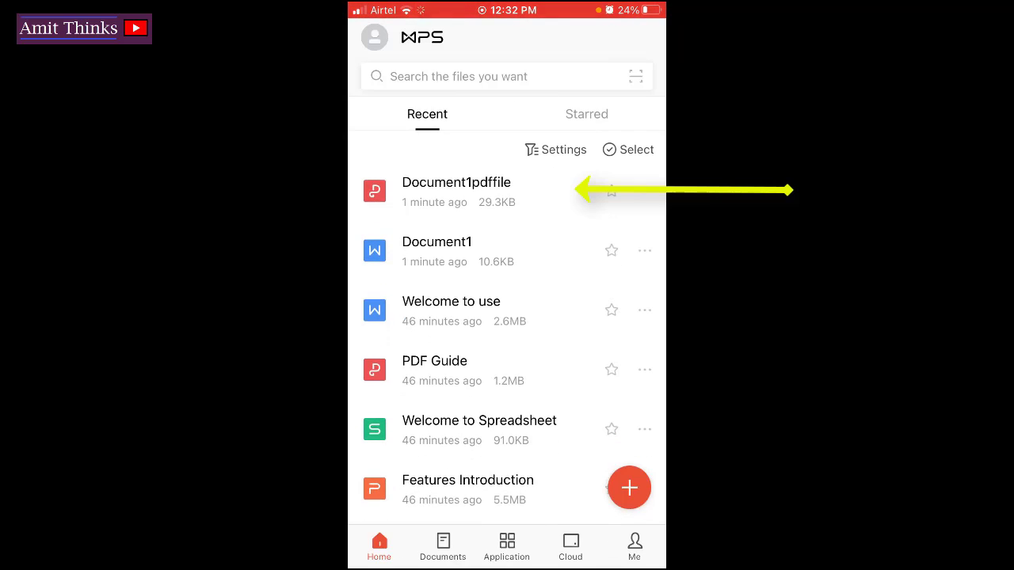